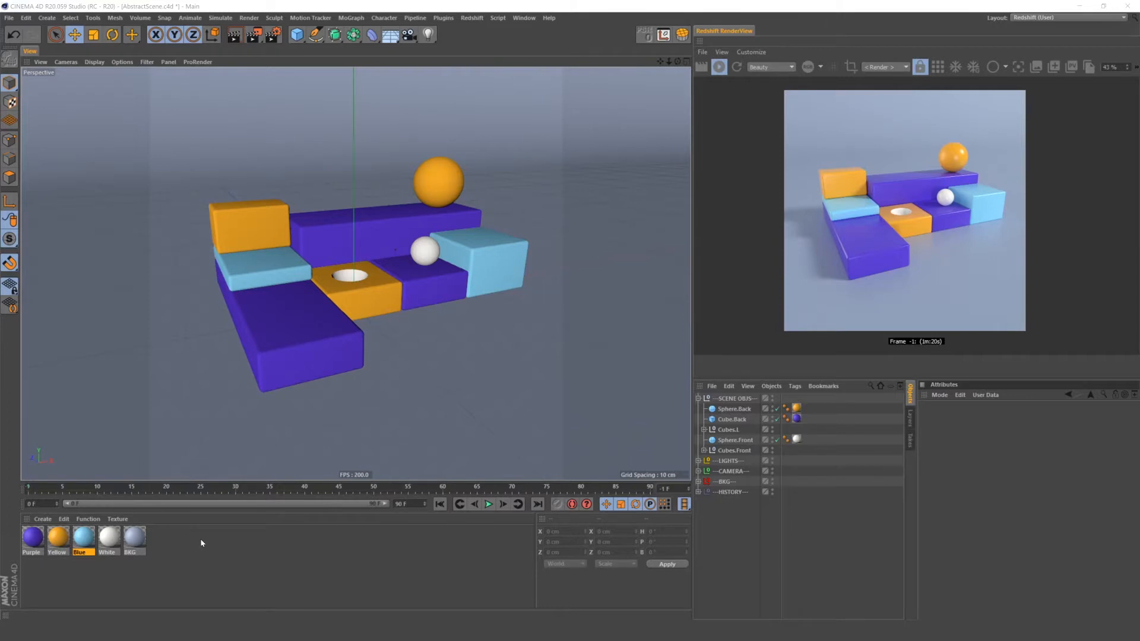
{"action": "mouse_move", "coordinate": [253, 478]}
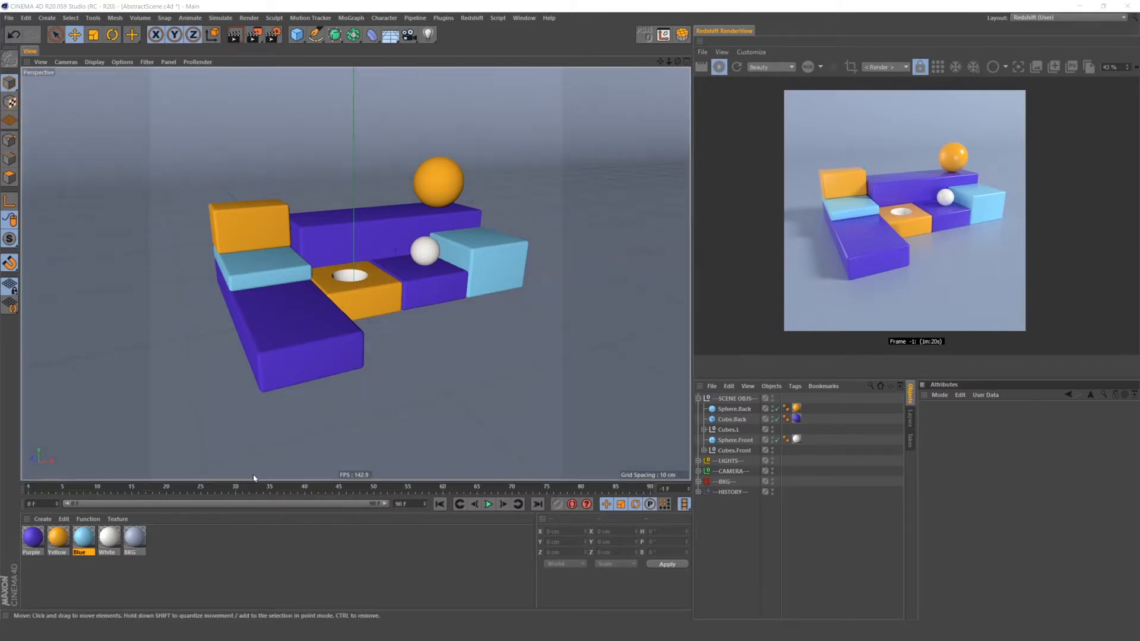
{"action": "mouse_move", "coordinate": [266, 440]}
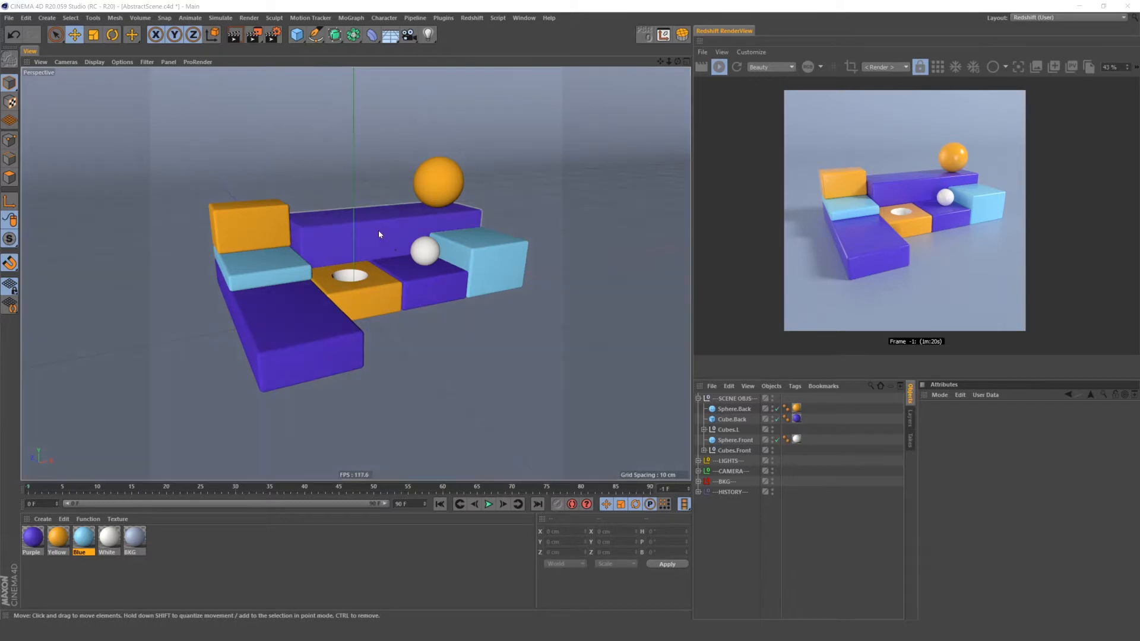
Open Redshift's AOV tab in Render Settings, collapsing Unified Sampling on the way.
{"action": "left_click", "coordinate": [253, 34]}
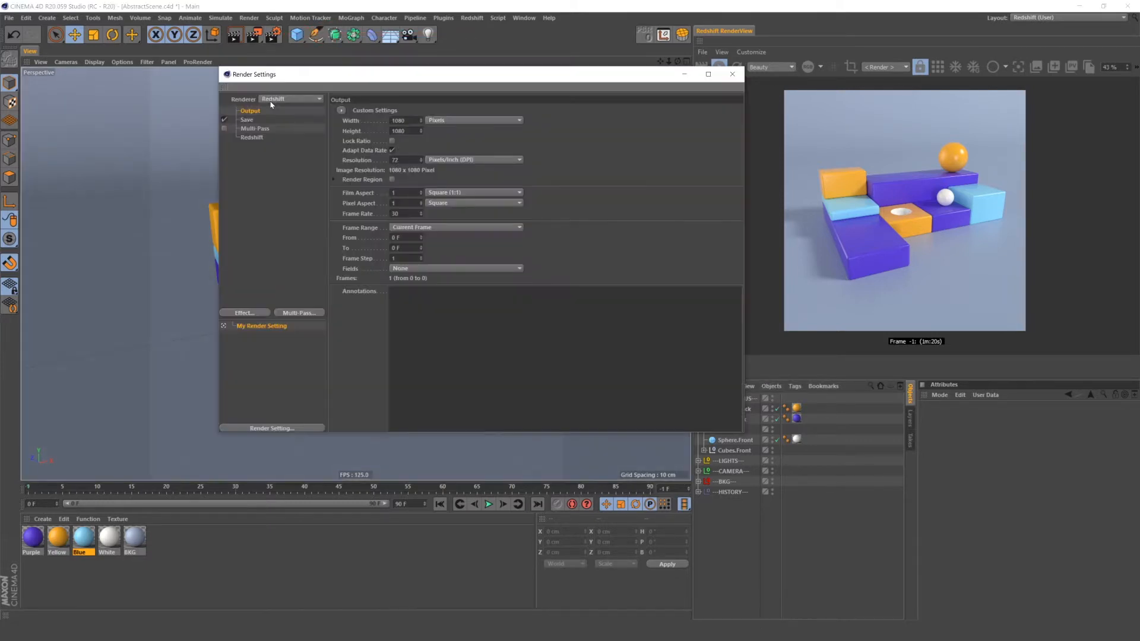
{"action": "mouse_move", "coordinate": [385, 109]}
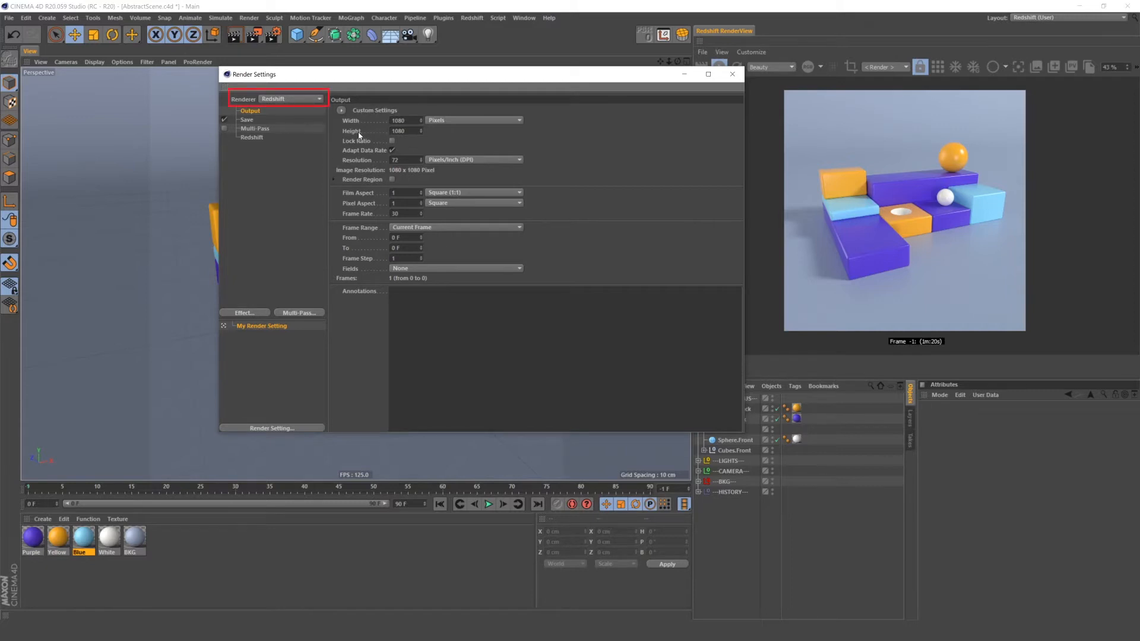
{"action": "left_click", "coordinate": [252, 136]}
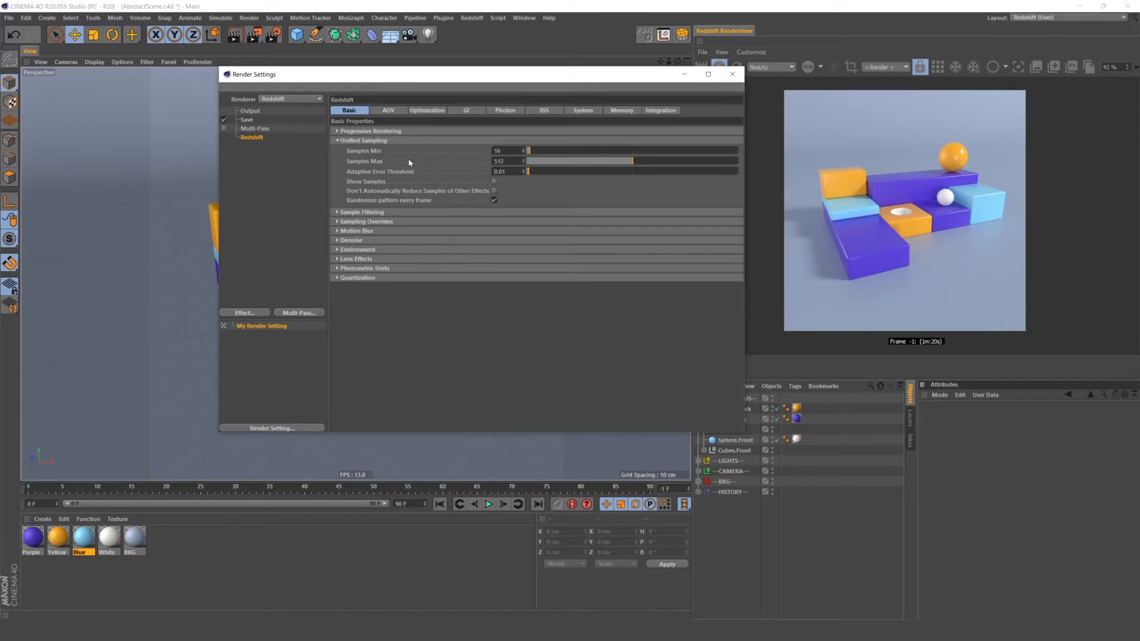
{"action": "left_click", "coordinate": [338, 140]}
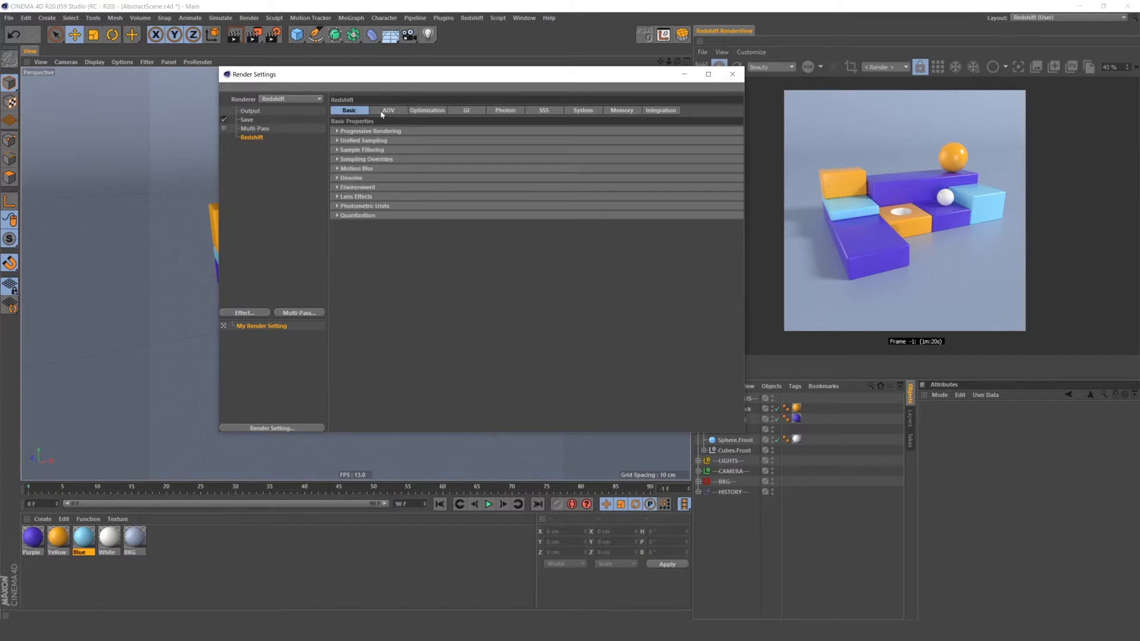
{"action": "left_click", "coordinate": [388, 110]}
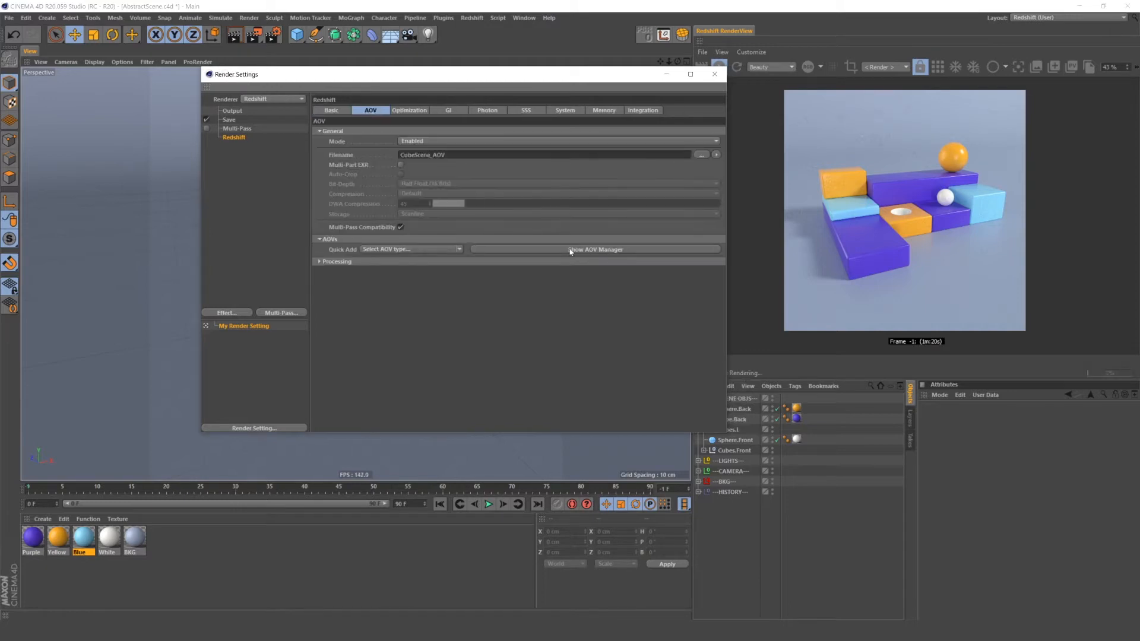
Add a Puzzle Matte AOV in the AOV Manager with Direct output enabled instead of Multi-Pass.
{"action": "left_click", "coordinate": [595, 249]}
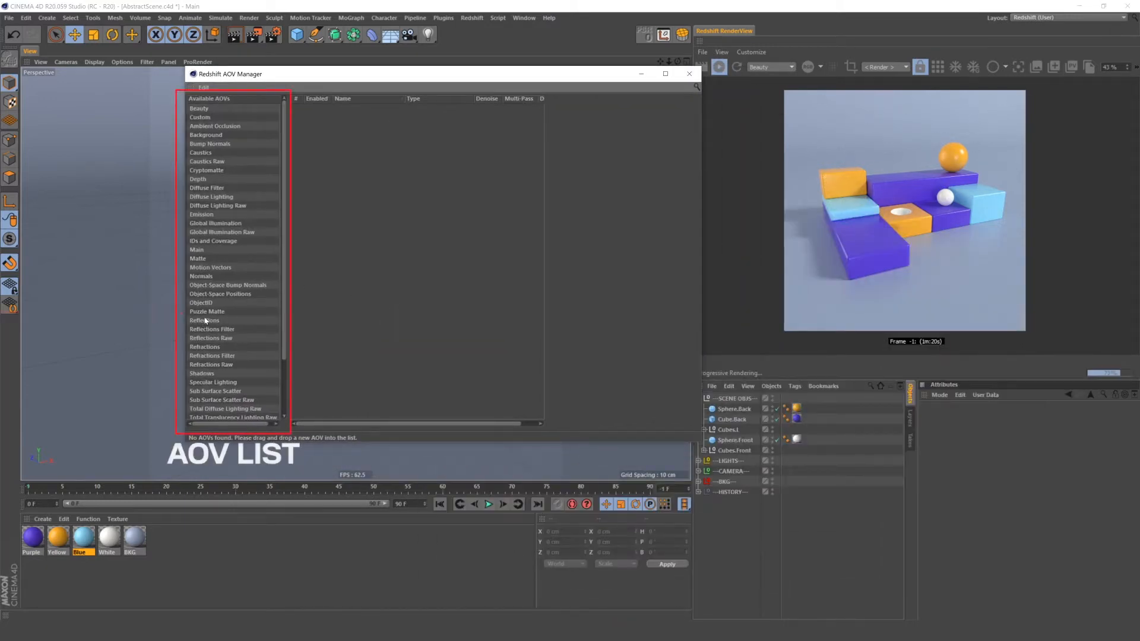
{"action": "double_click", "coordinate": [207, 311]}
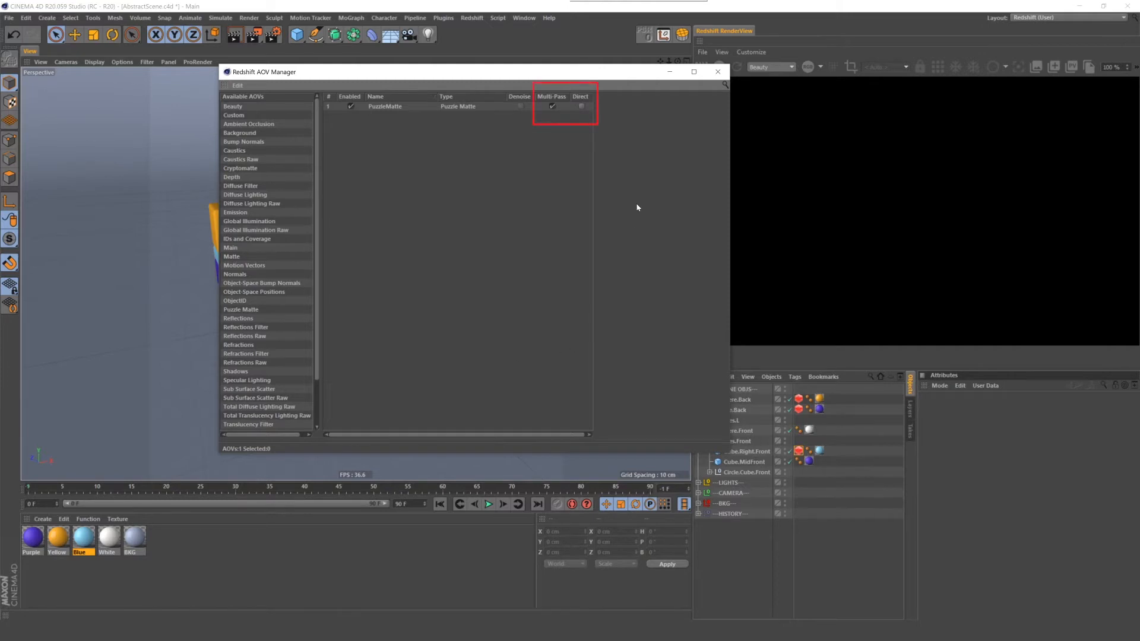
{"action": "left_click", "coordinate": [580, 107]}
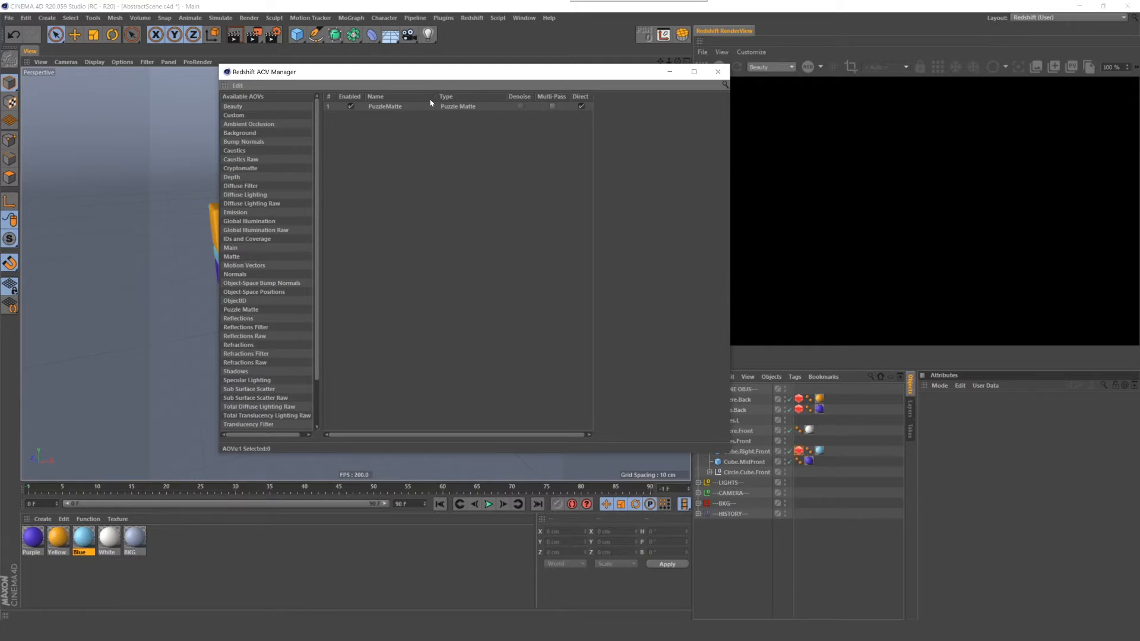
{"action": "left_click", "coordinate": [384, 106]}
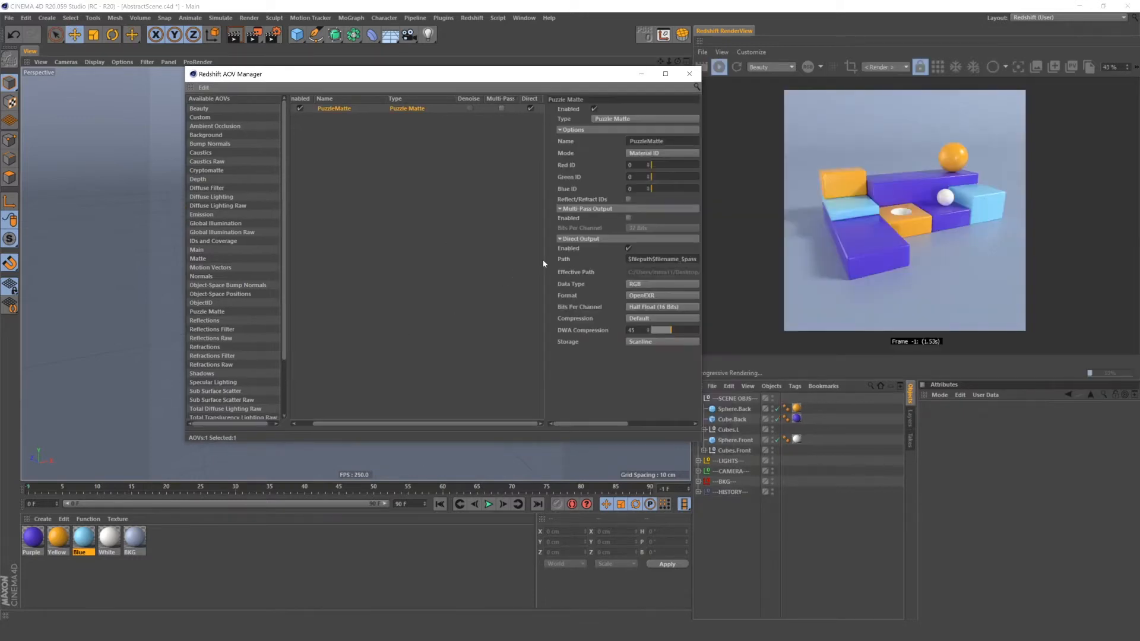
Widen the AOV Manager and switch the OBJ_Puzzle matte's Mode to Object ID.
{"action": "left_click_drag", "start_coordinate": [229, 74], "coordinate": [153, 64]}
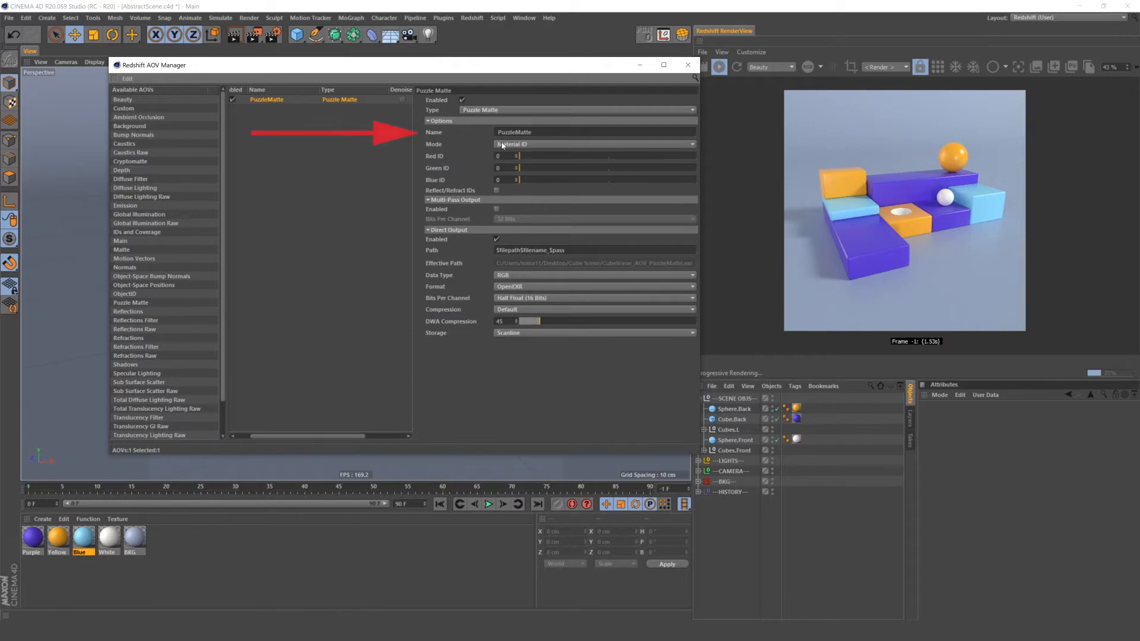
{"action": "mouse_move", "coordinate": [513, 132]}
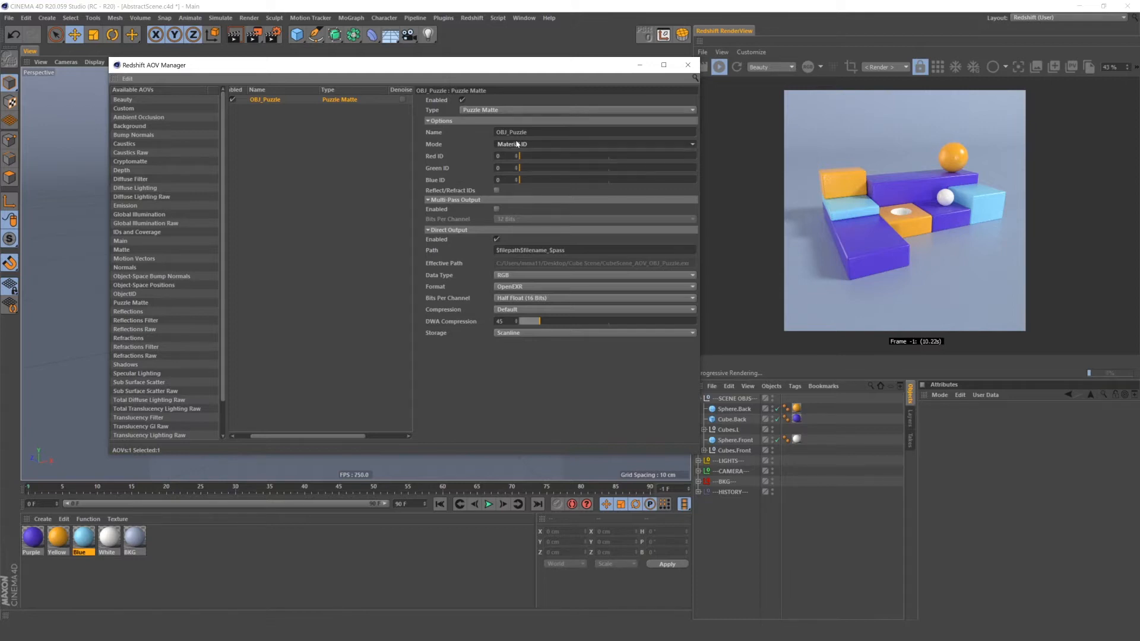
{"action": "left_click", "coordinate": [593, 143]}
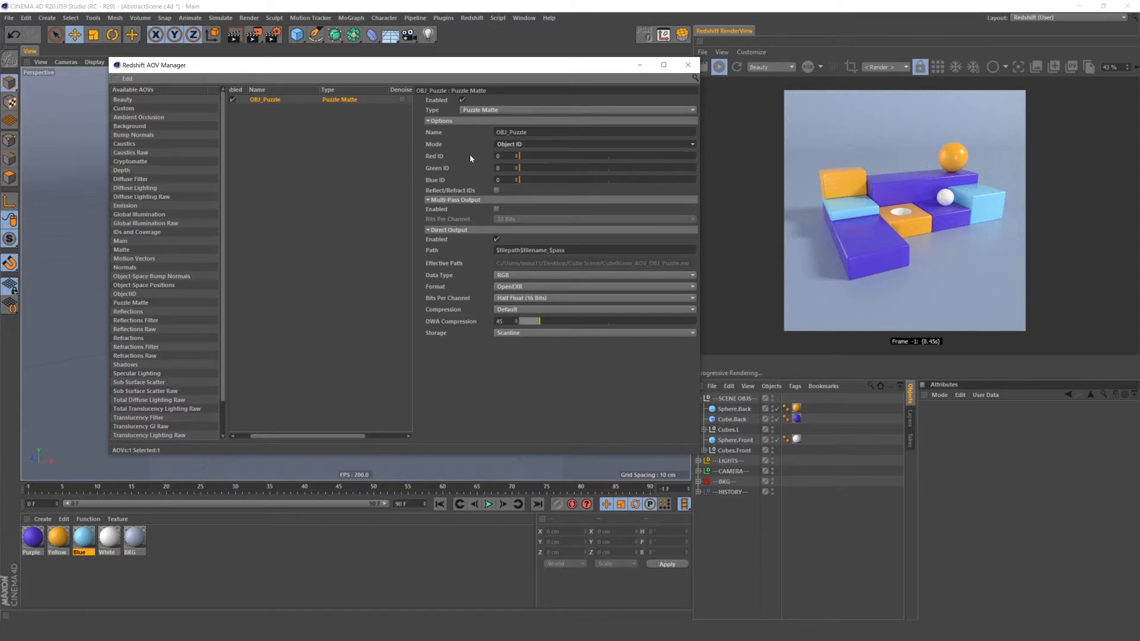
{"action": "left_click", "coordinate": [734, 409]}
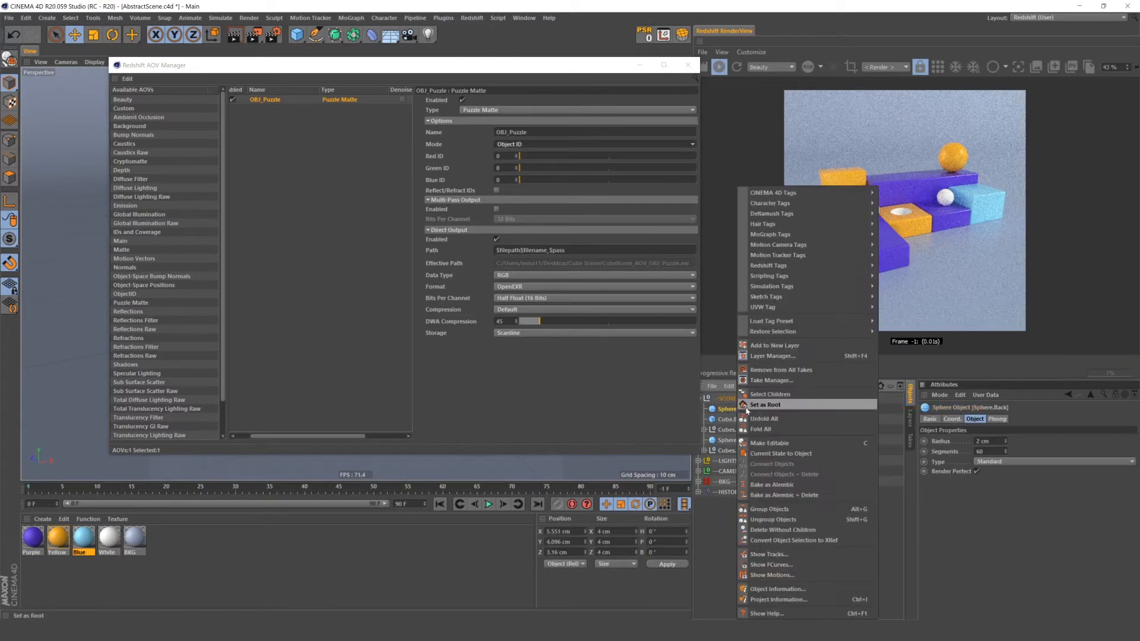
{"action": "mouse_move", "coordinate": [775, 265]}
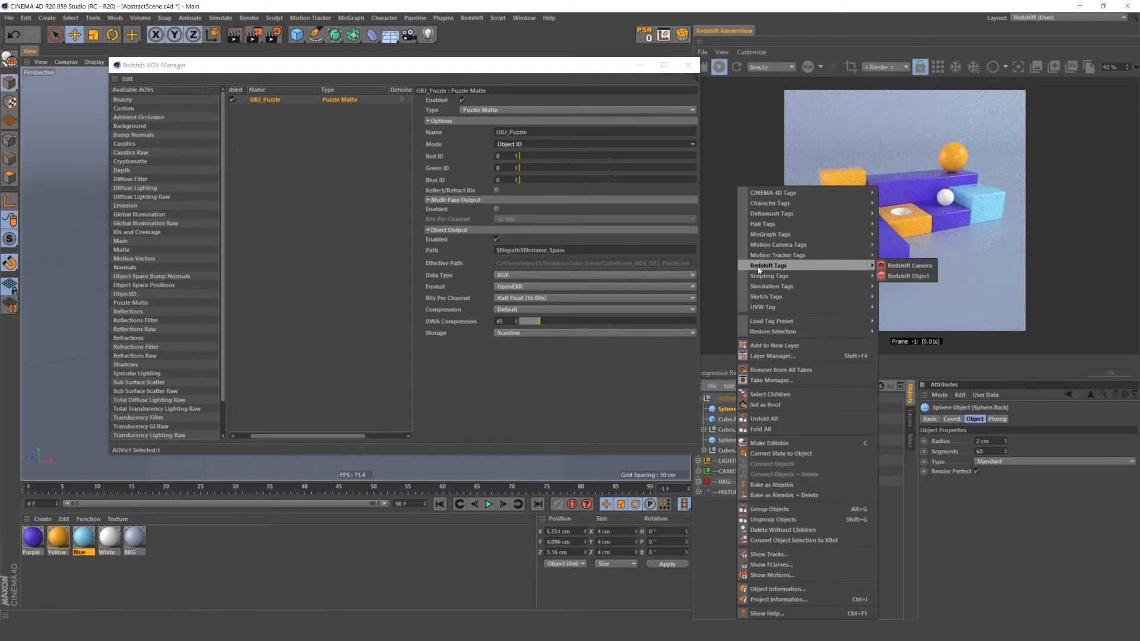
{"action": "mouse_move", "coordinate": [907, 275]}
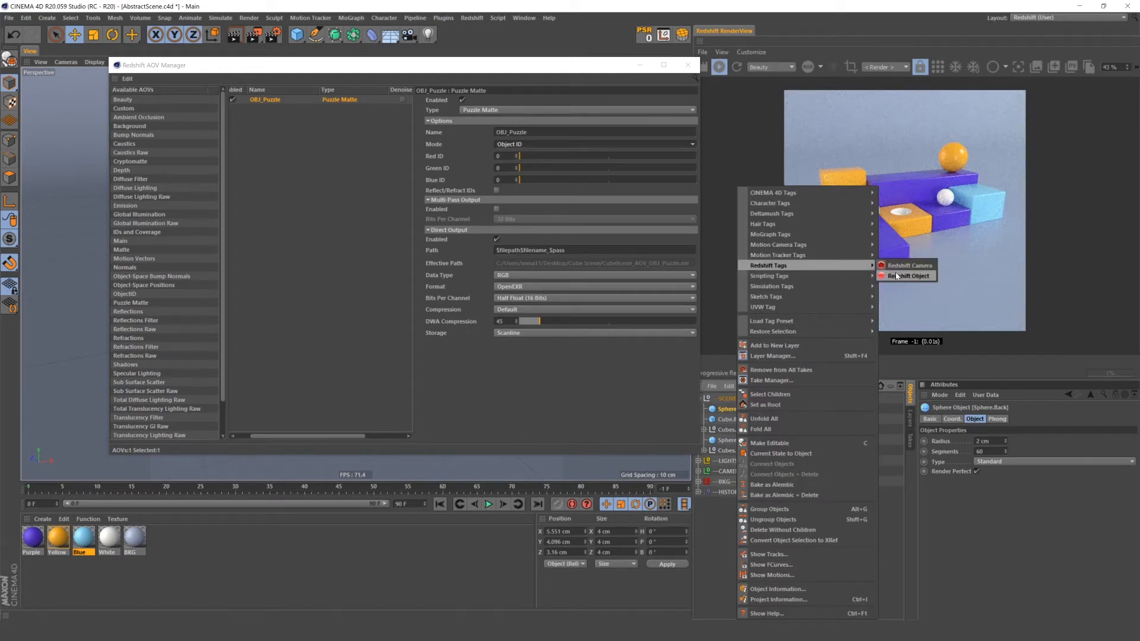
Give Sphere.Back a Redshift Object tag with ID override 1, then tag Cube.Right.Front.
{"action": "left_click", "coordinate": [908, 275]}
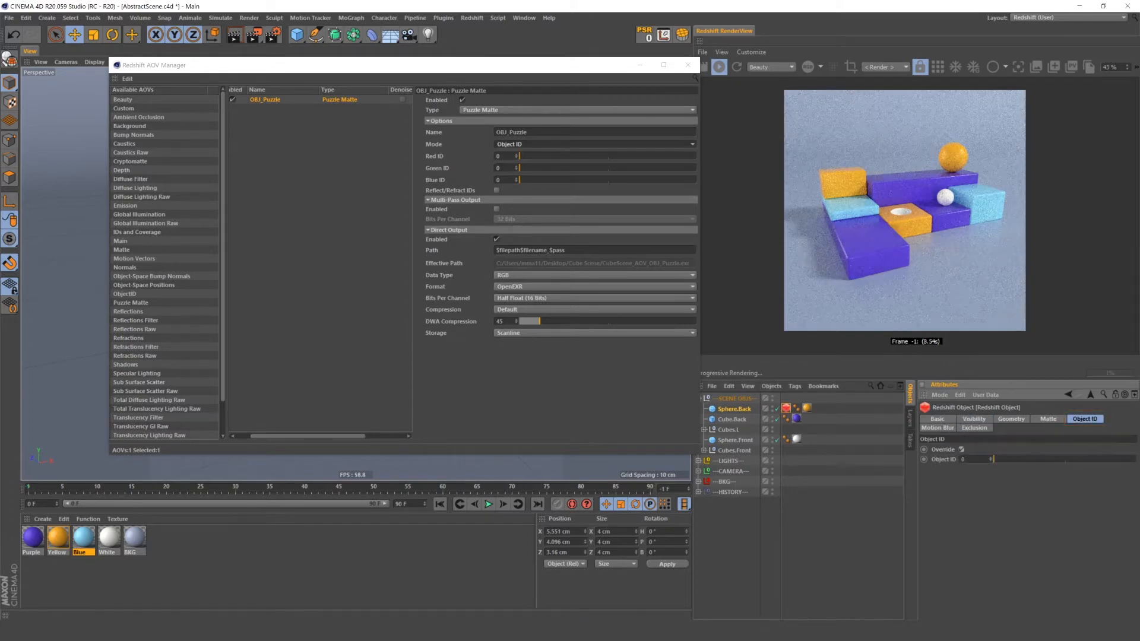
{"action": "left_click", "coordinate": [959, 450]}
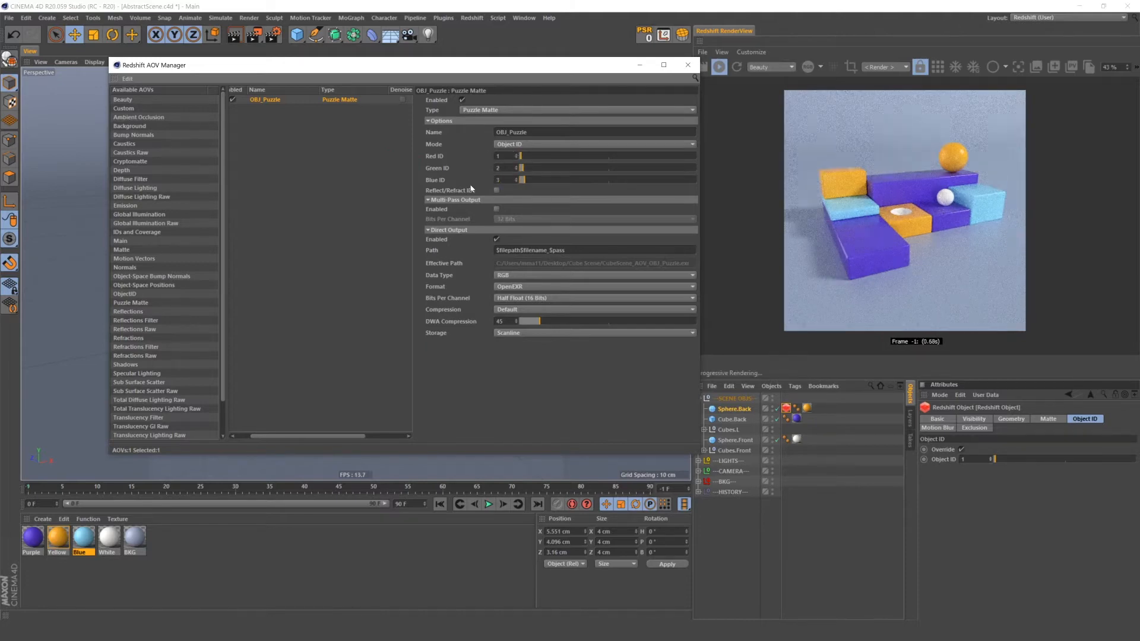
{"action": "left_click", "coordinate": [732, 420]}
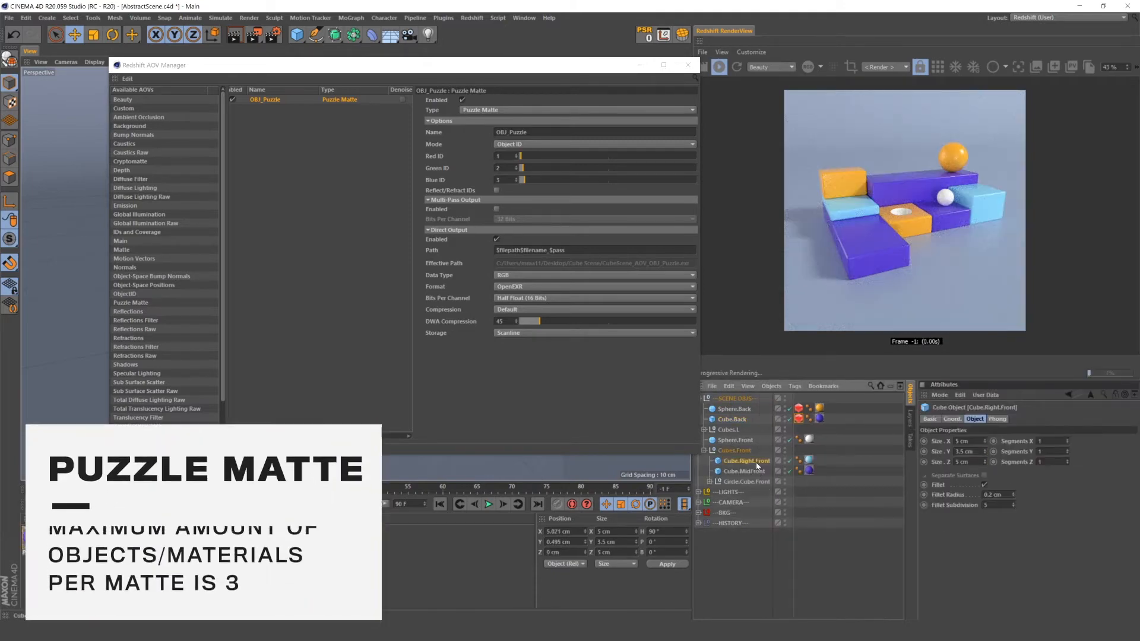
{"action": "right_click", "coordinate": [746, 460]}
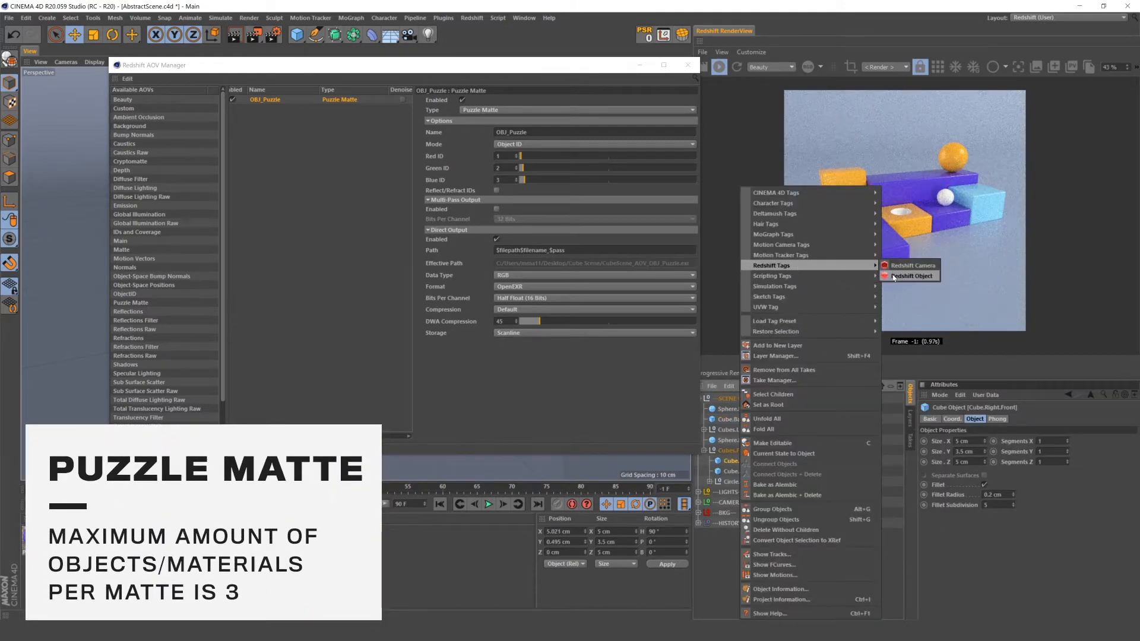
{"action": "left_click", "coordinate": [910, 276]}
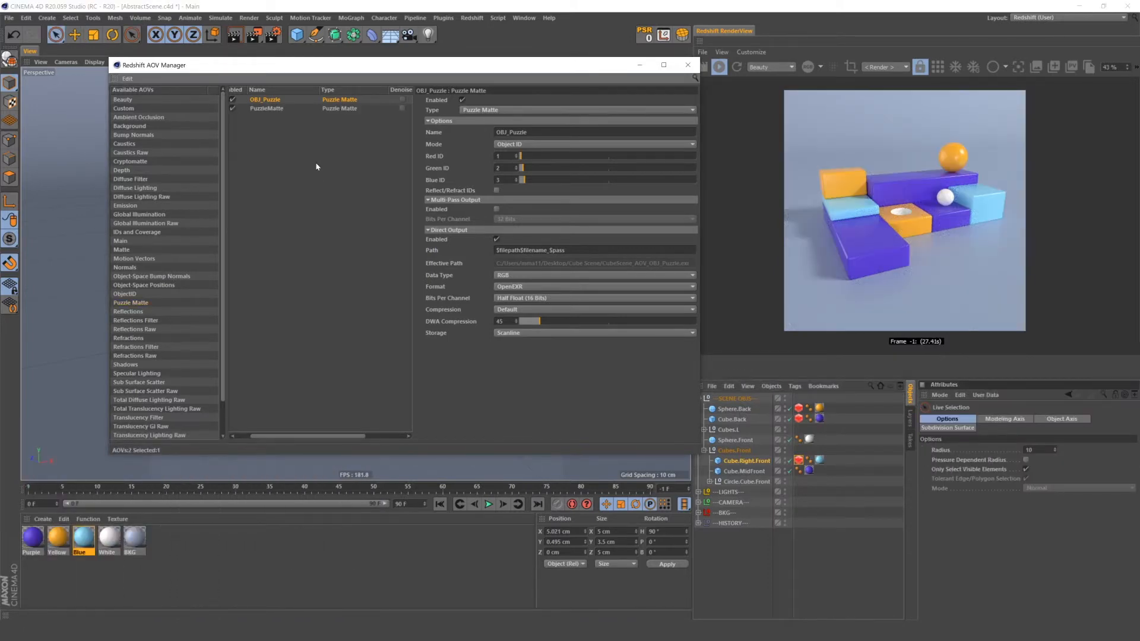
Set OBJ2_Puzzle to Object ID mode with Red ID 4 and Green ID 5.
{"action": "left_click", "coordinate": [266, 108]}
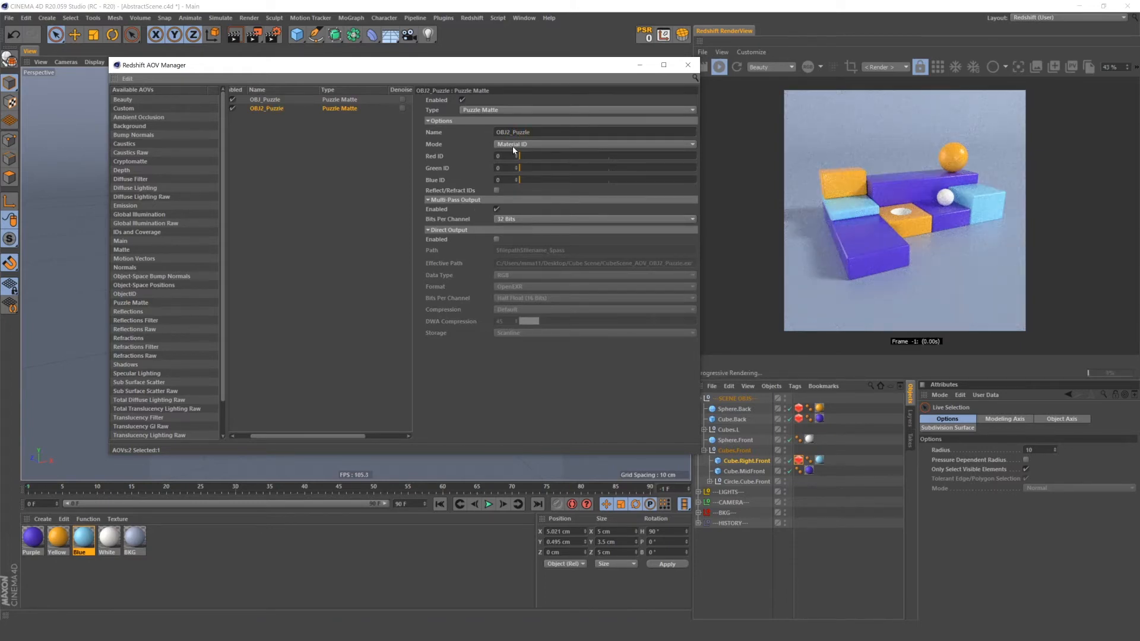
{"action": "left_click", "coordinate": [593, 144]}
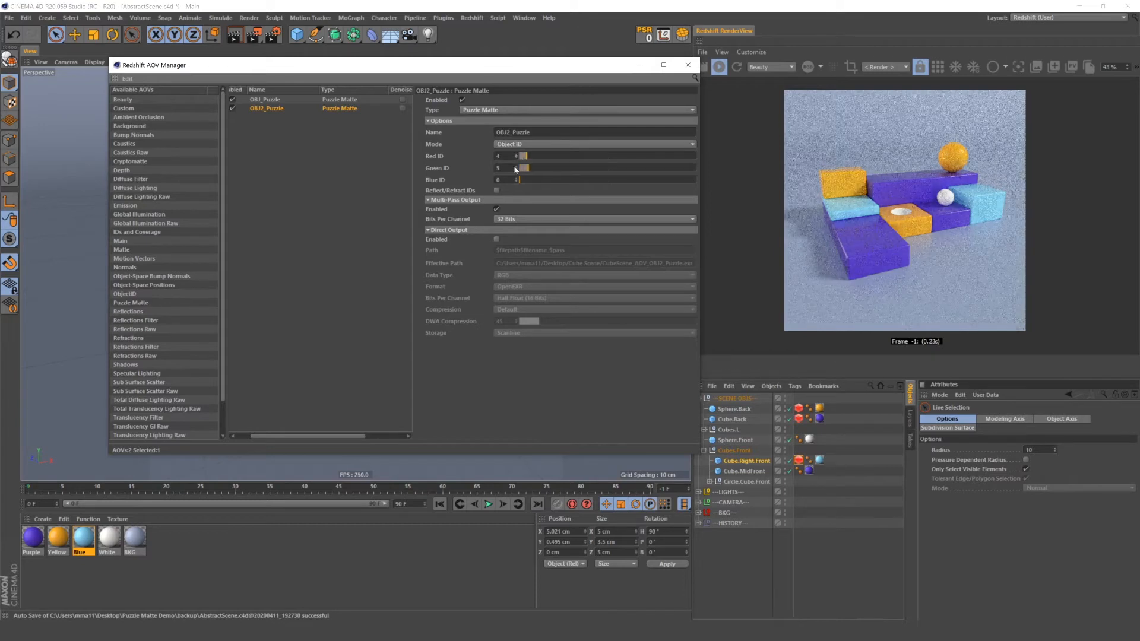
{"action": "left_click", "coordinate": [516, 180]}
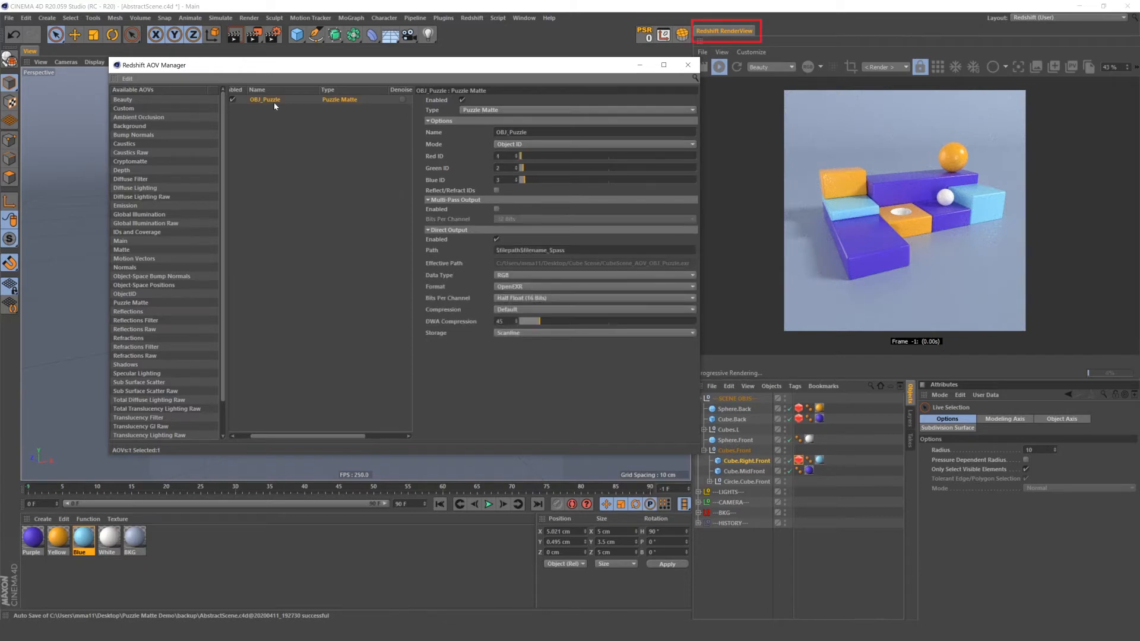
{"action": "mouse_move", "coordinate": [644, 121]}
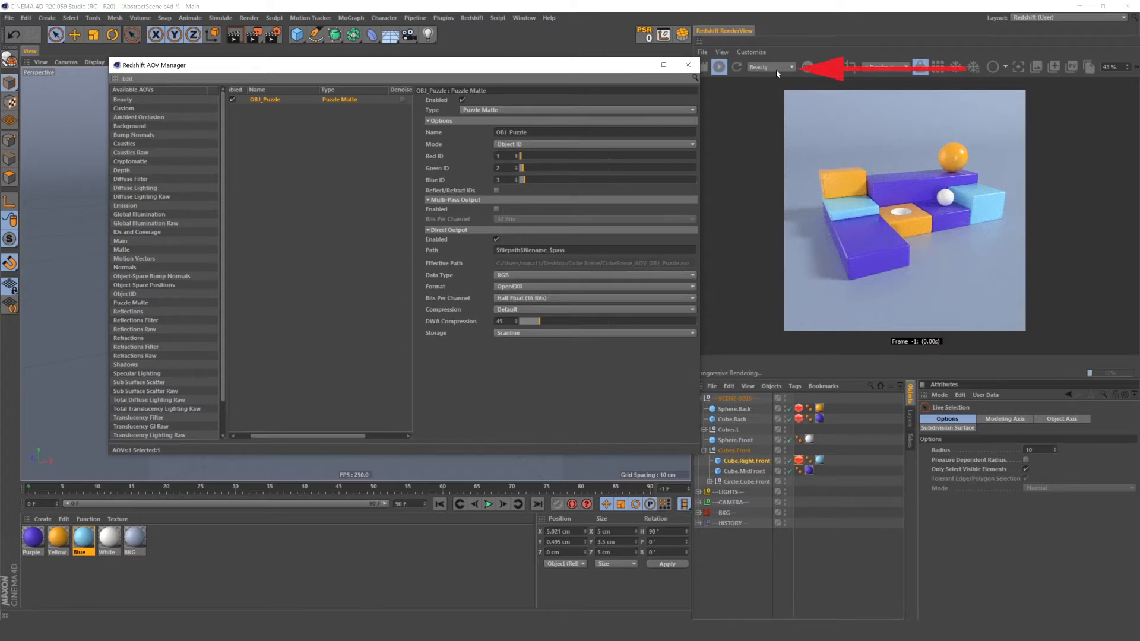
Preview the OBJ_Puzzle matte through the RenderView AOV dropdown.
{"action": "left_click", "coordinate": [768, 67]}
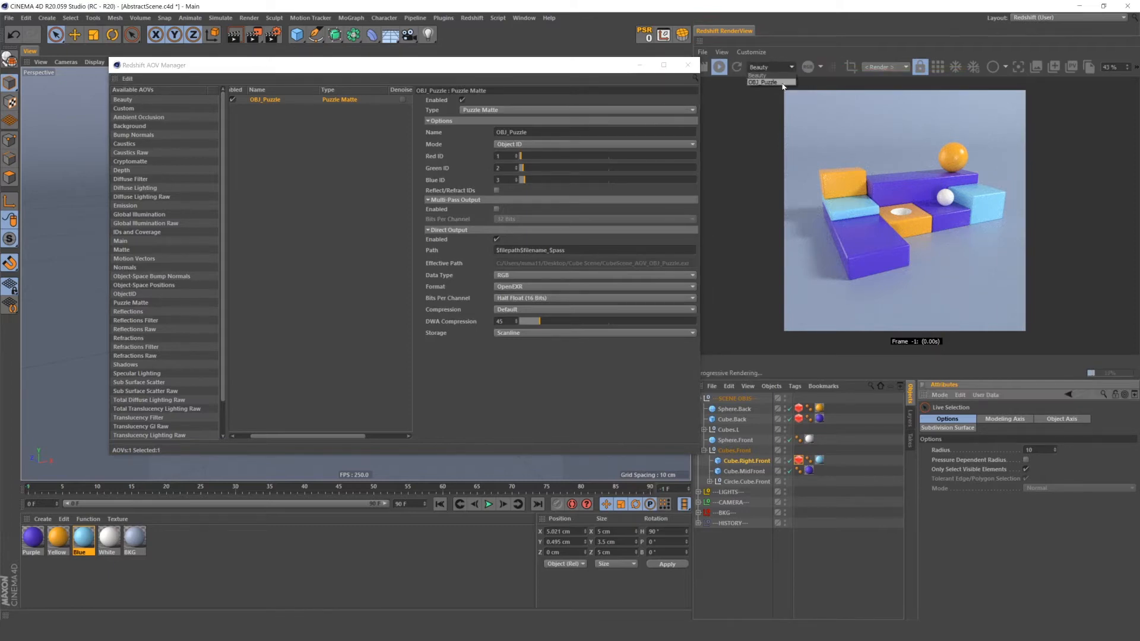
{"action": "left_click", "coordinate": [762, 81]}
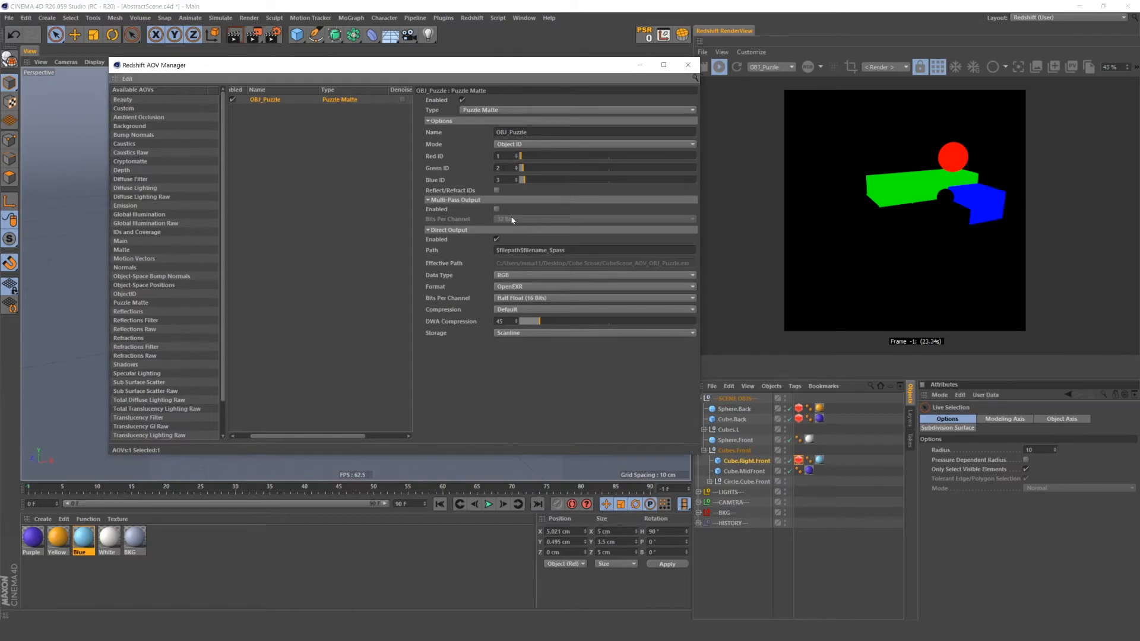
{"action": "mouse_move", "coordinate": [798, 418]}
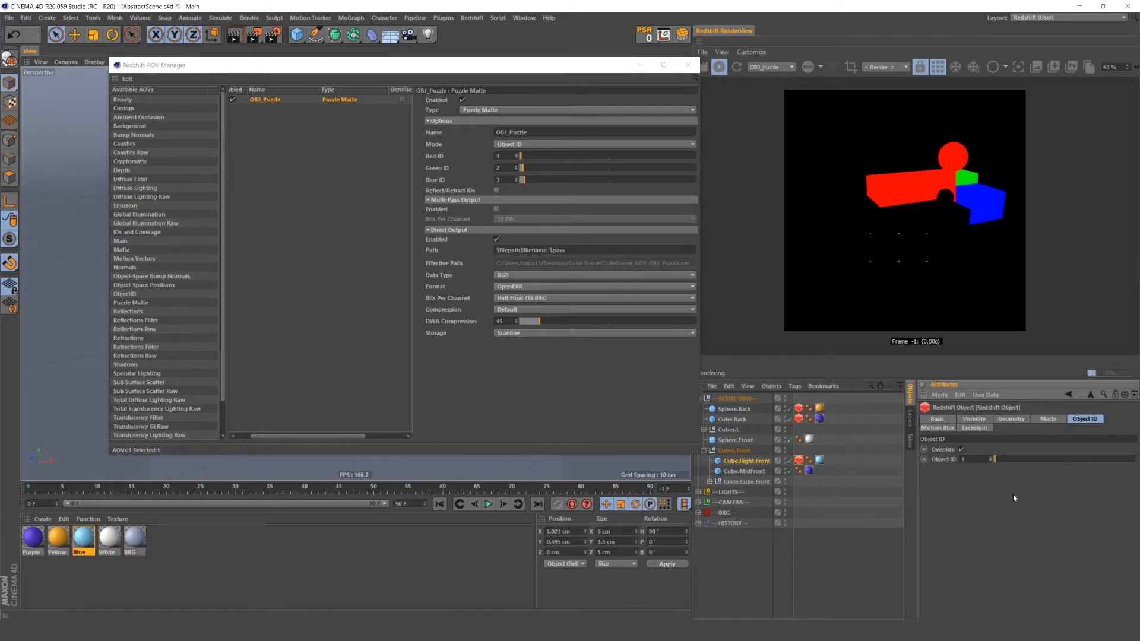
{"action": "left_click", "coordinate": [767, 66]}
{"action": "type", "text": "MAT"}
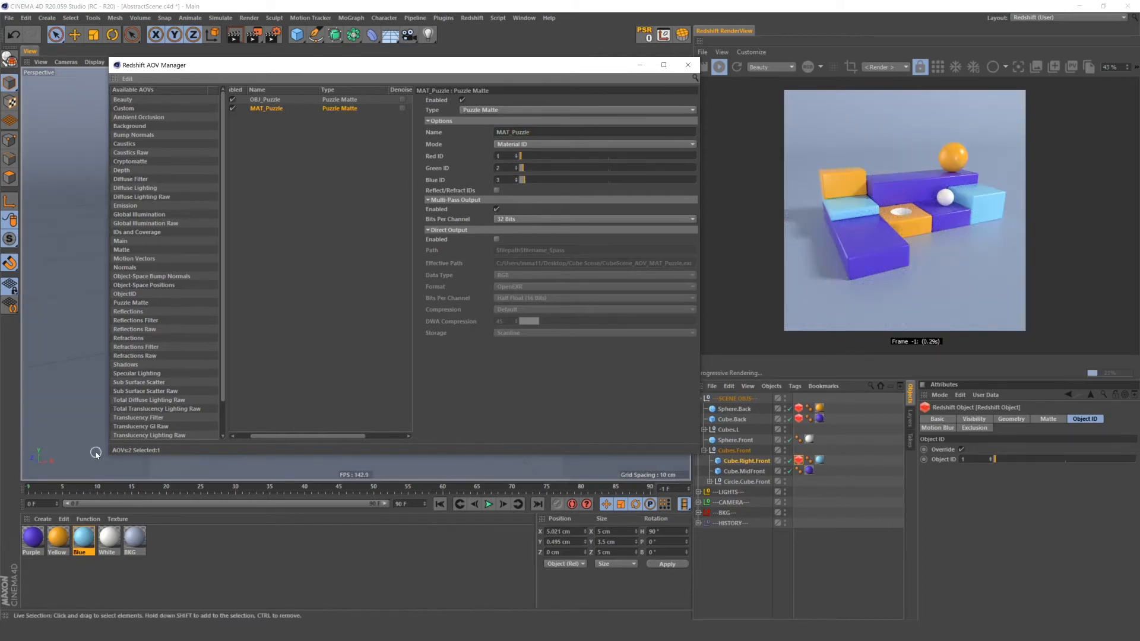
Set a Material ID on the Purple material's Output node.
{"action": "left_click", "coordinate": [32, 540]}
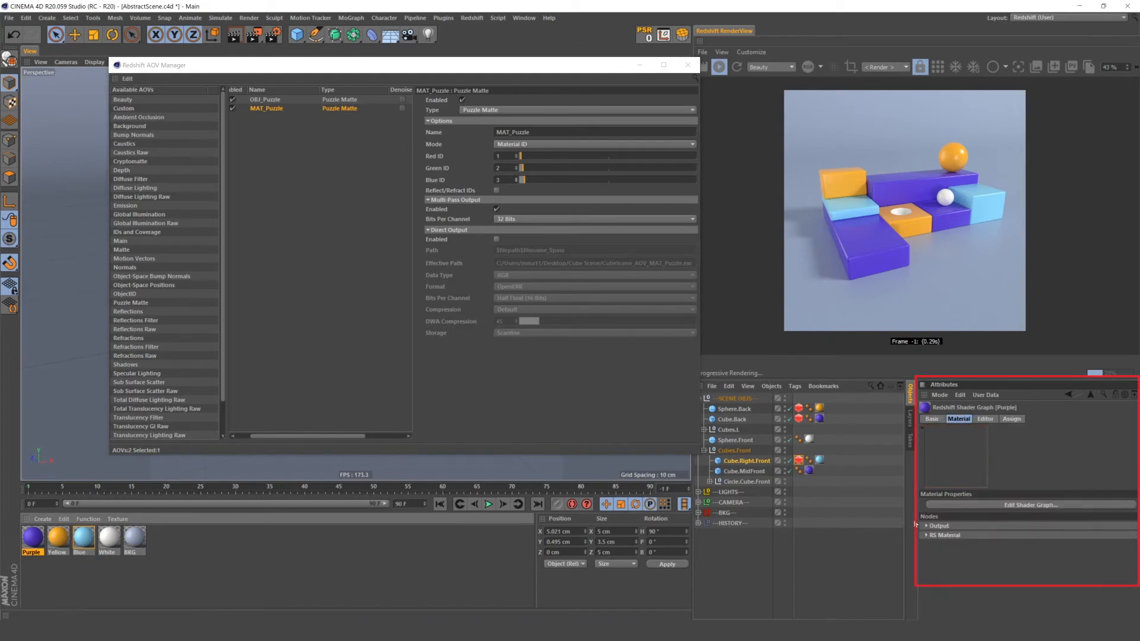
{"action": "left_click", "coordinate": [930, 525]}
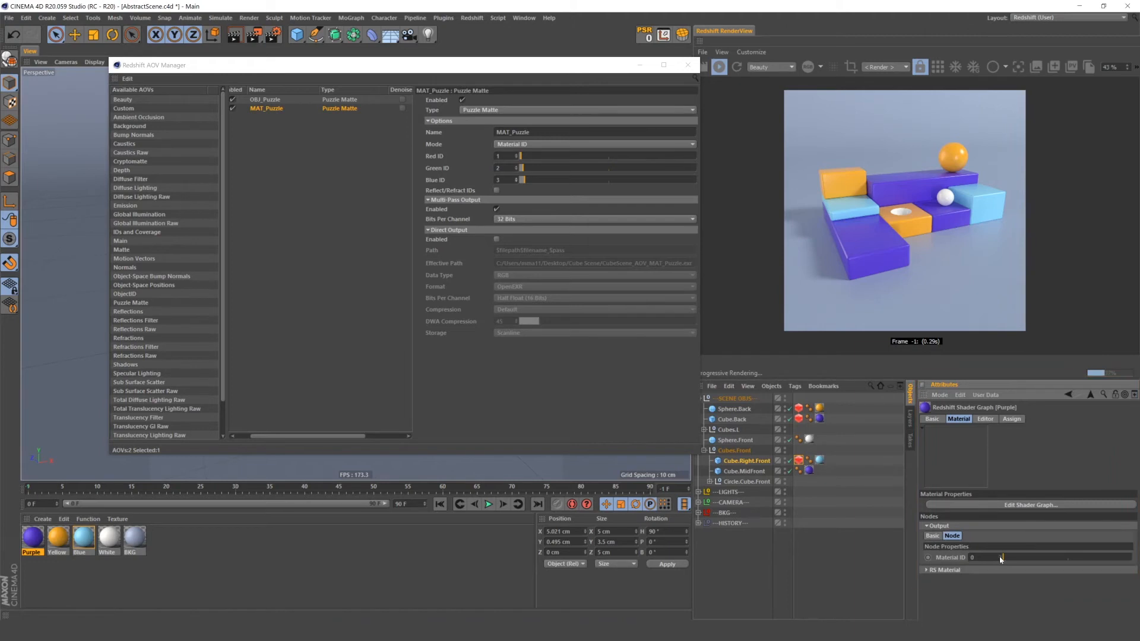
{"action": "left_click", "coordinate": [58, 538]}
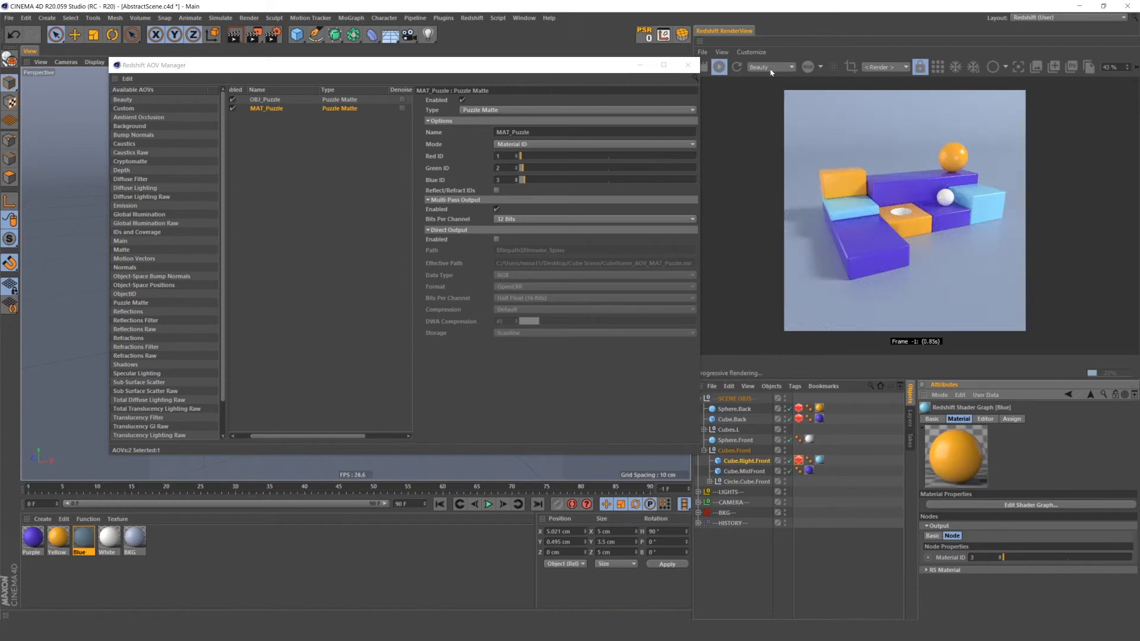
Preview the MAT_Puzzle material matte in RenderView, then reopen Render Settings.
{"action": "left_click", "coordinate": [767, 67]}
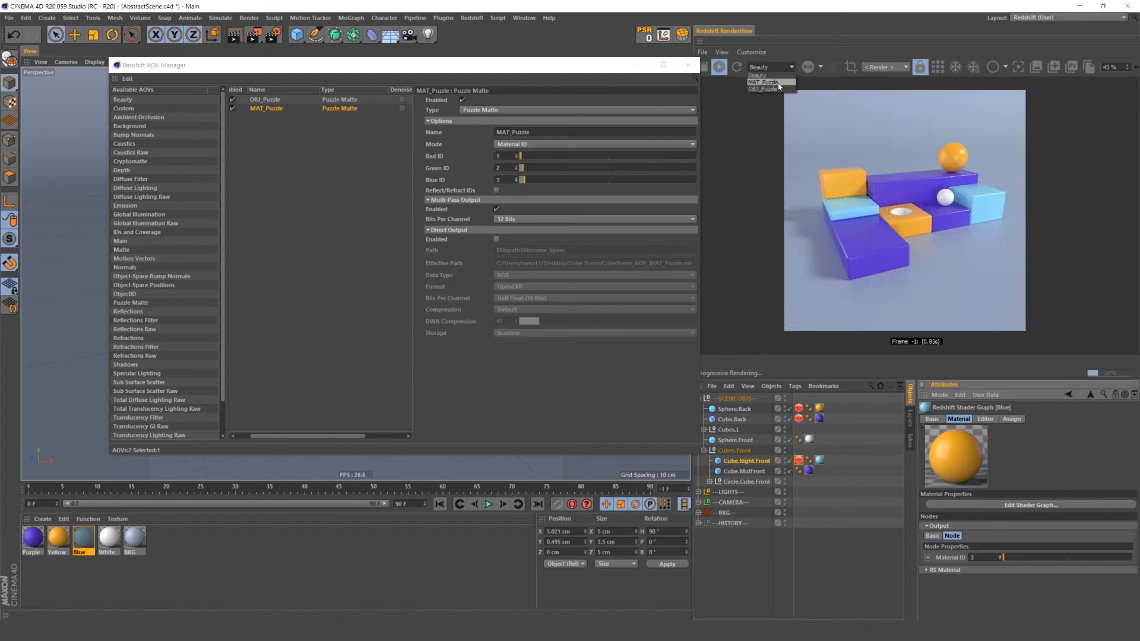
{"action": "left_click", "coordinate": [765, 82]}
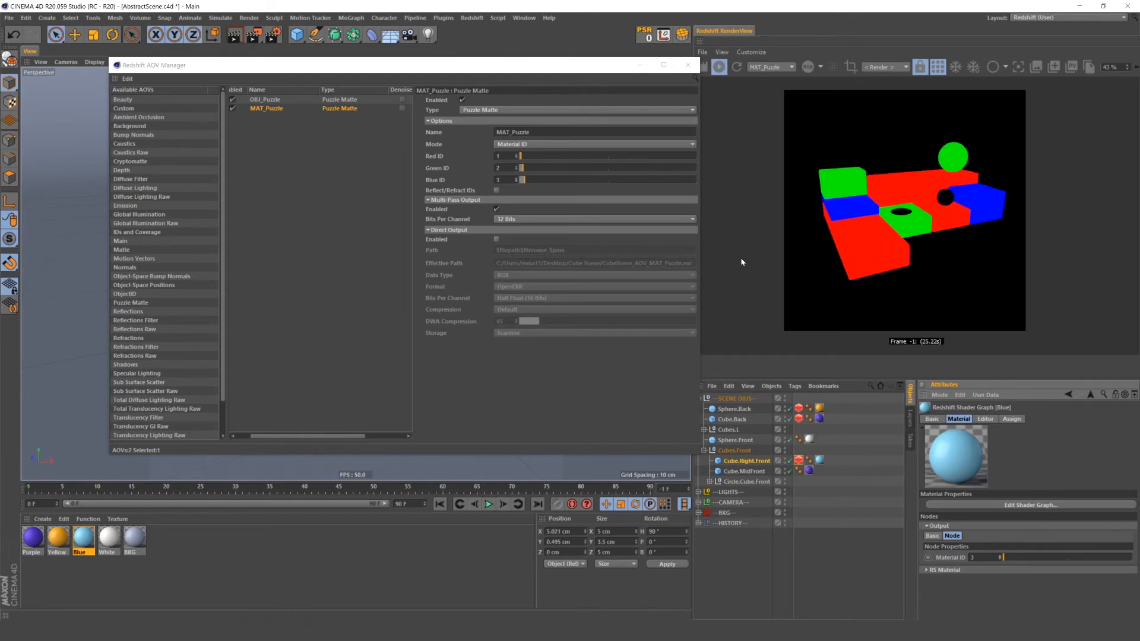
{"action": "left_click", "coordinate": [266, 99]}
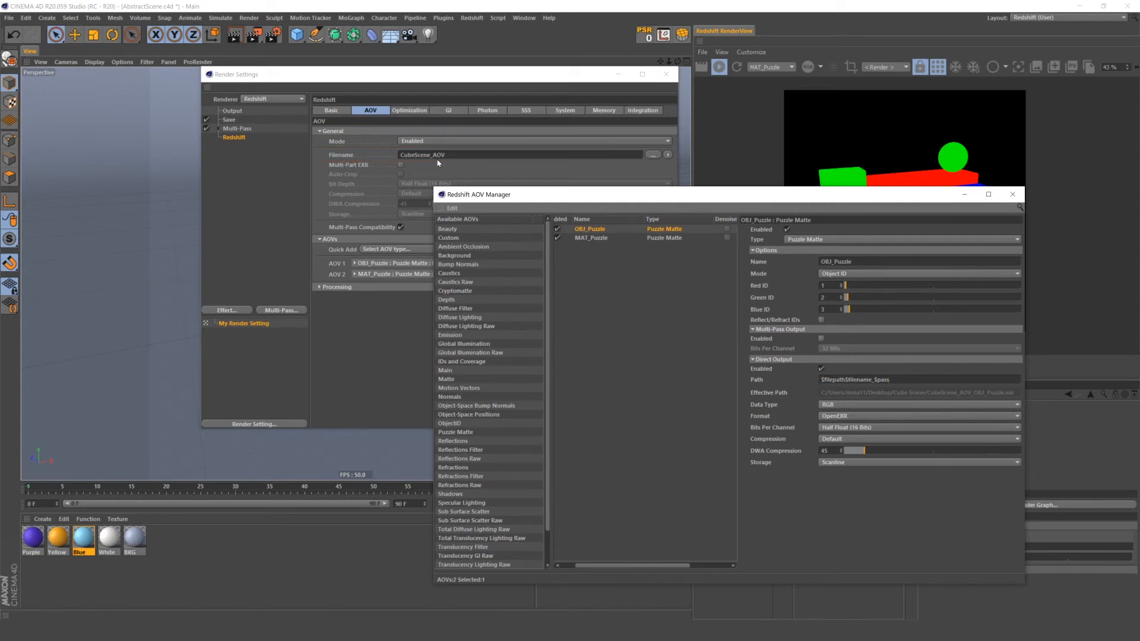
Edit the CubeScene_AOV output file name in the Redshift AOV settings.
{"action": "double_click", "coordinate": [881, 380]}
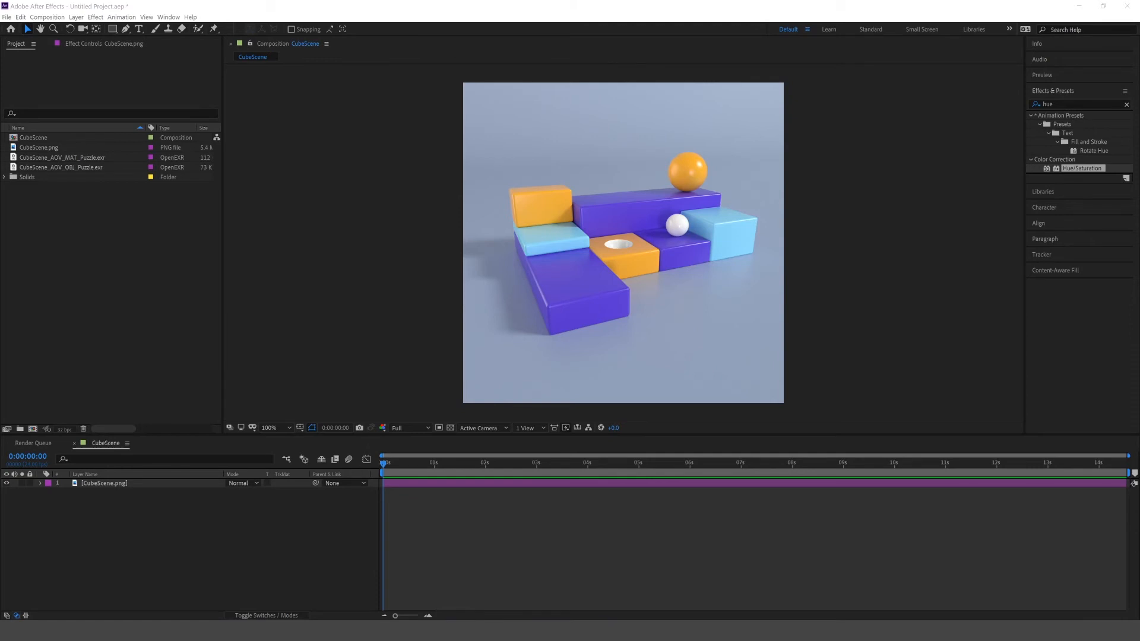
Place CubeScene_AOV_MAT_Puzzle.exr above CubeScene.png in the CubeScene composition.
{"action": "left_click", "coordinate": [63, 156]}
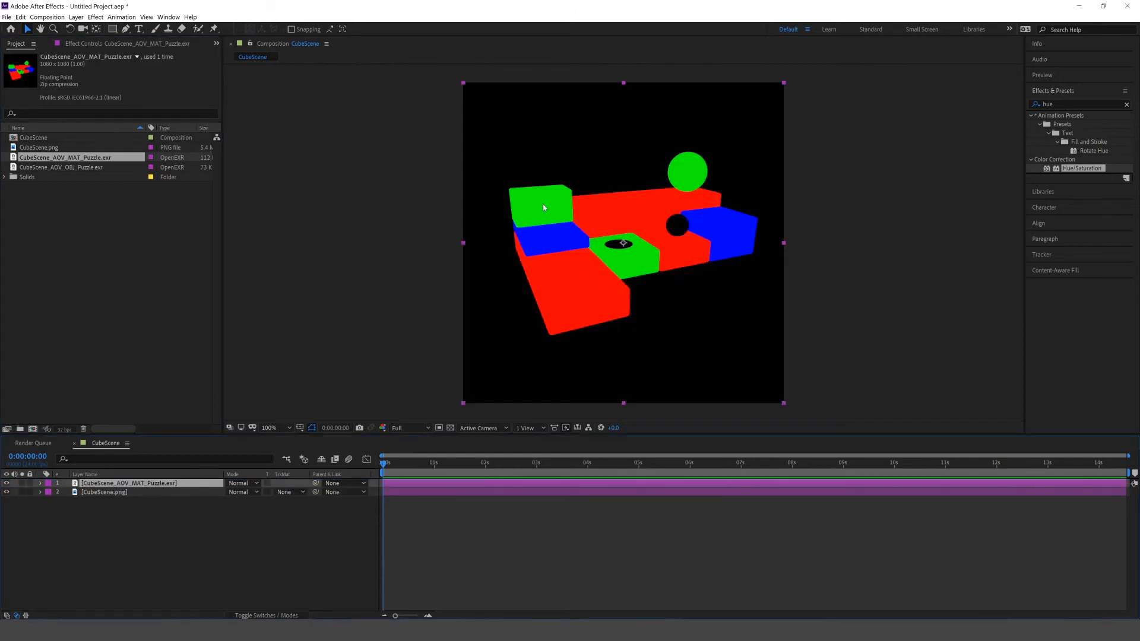
{"action": "left_click", "coordinate": [94, 17]}
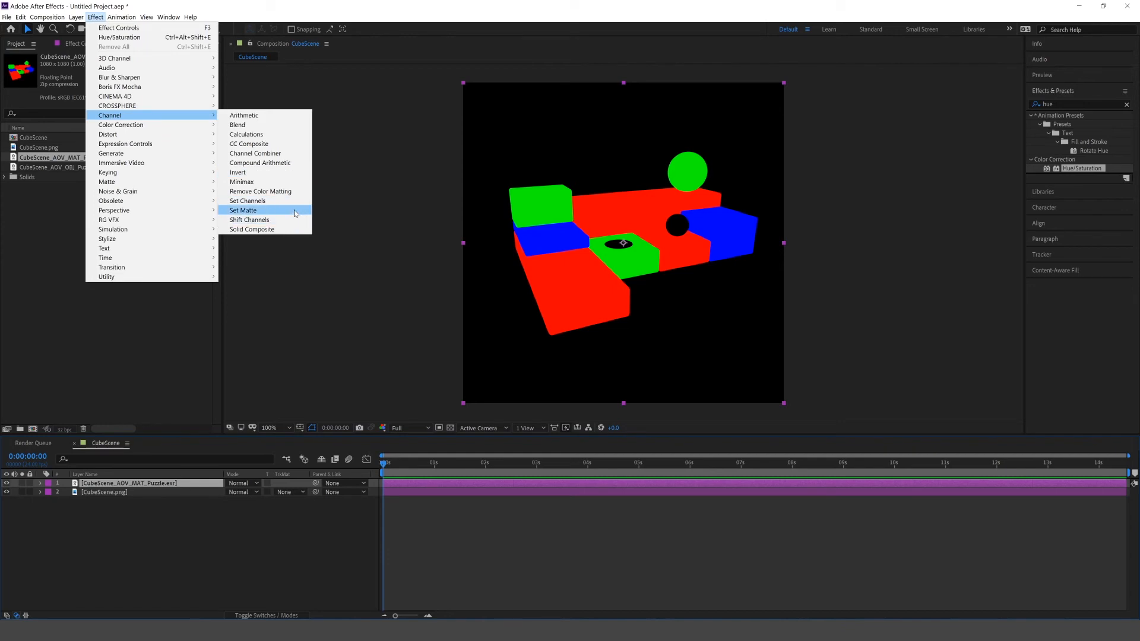
Apply a red-channel Set Matte and alpha-matte the Hue/Saturation adjustment layer to MAT_Puzzle.
{"action": "left_click", "coordinate": [244, 211]}
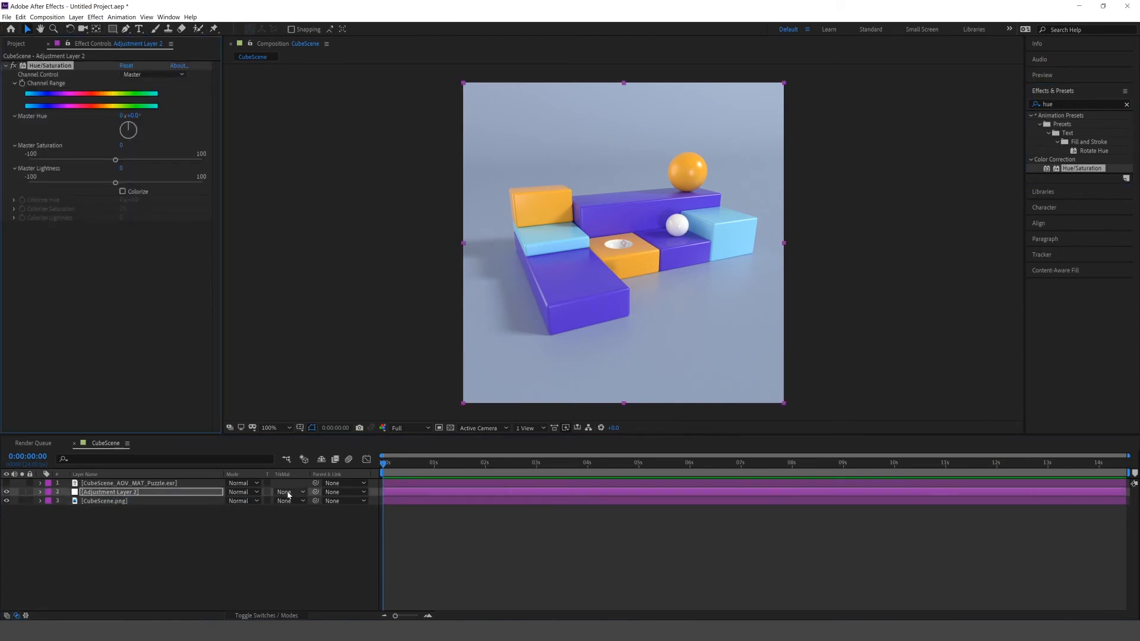
{"action": "left_click", "coordinate": [288, 492]}
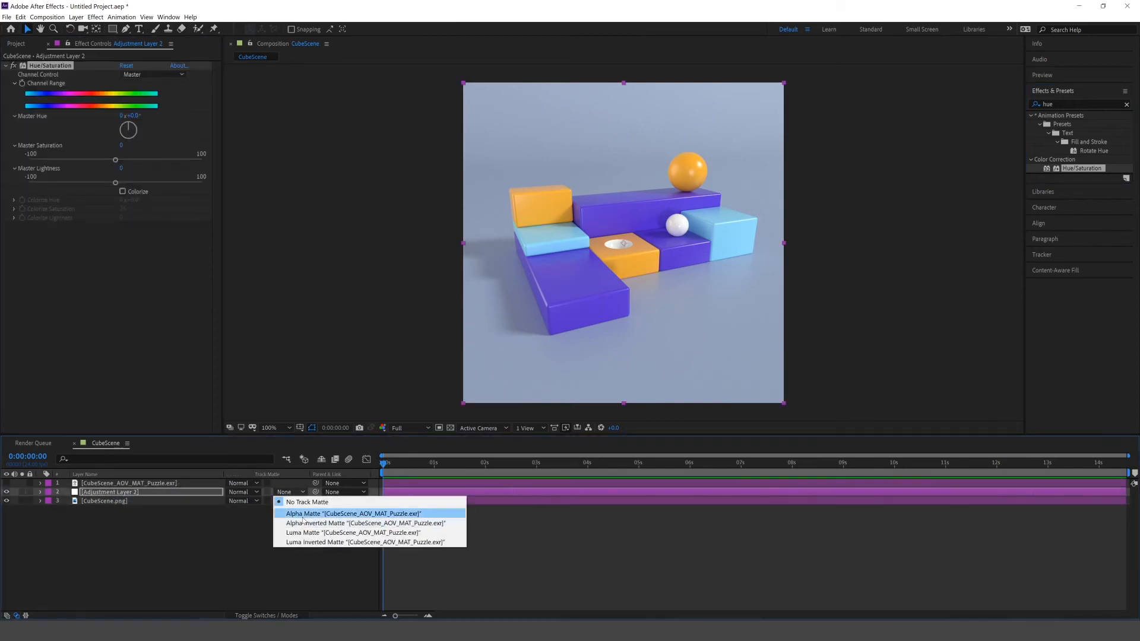
{"action": "left_click", "coordinate": [353, 513]}
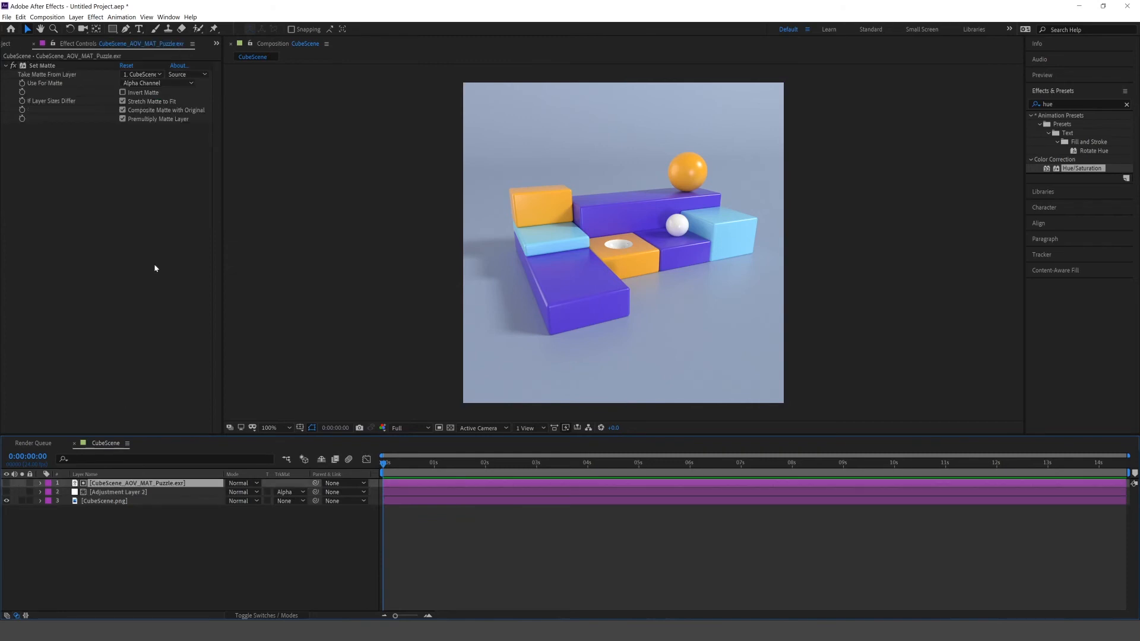
{"action": "left_click", "coordinate": [156, 82]}
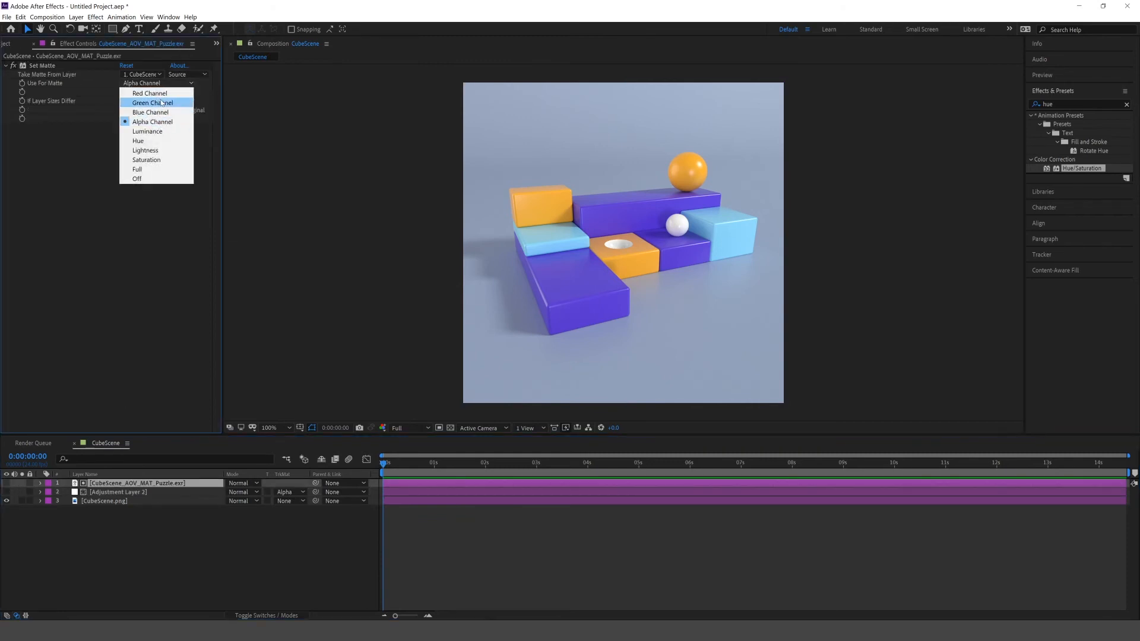
{"action": "left_click", "coordinate": [149, 93]}
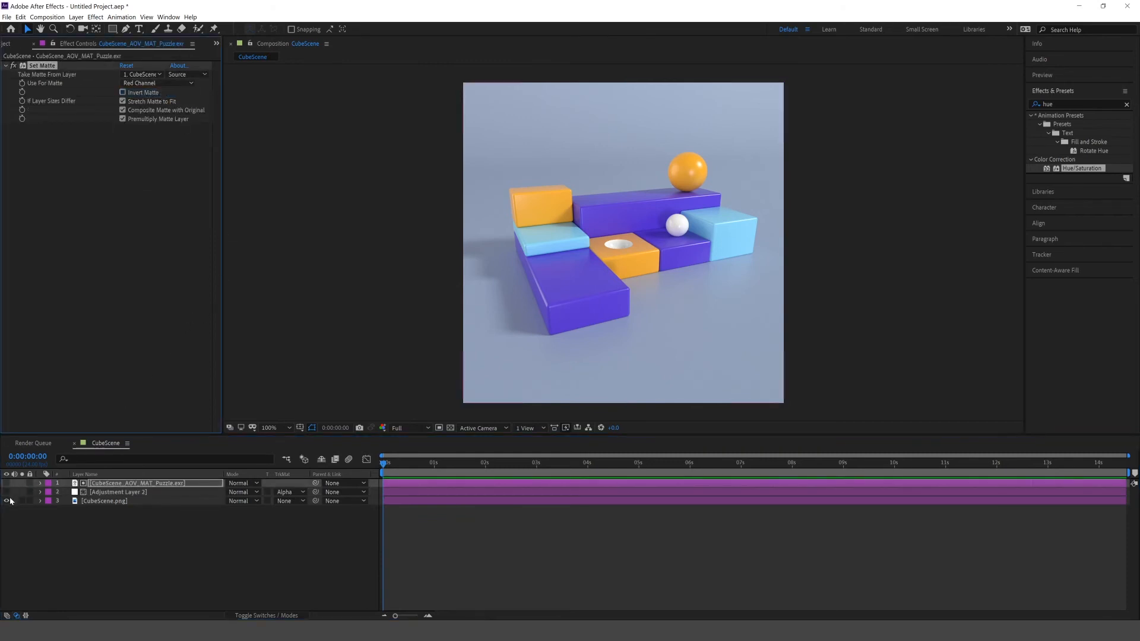
{"action": "left_click", "coordinate": [118, 492]}
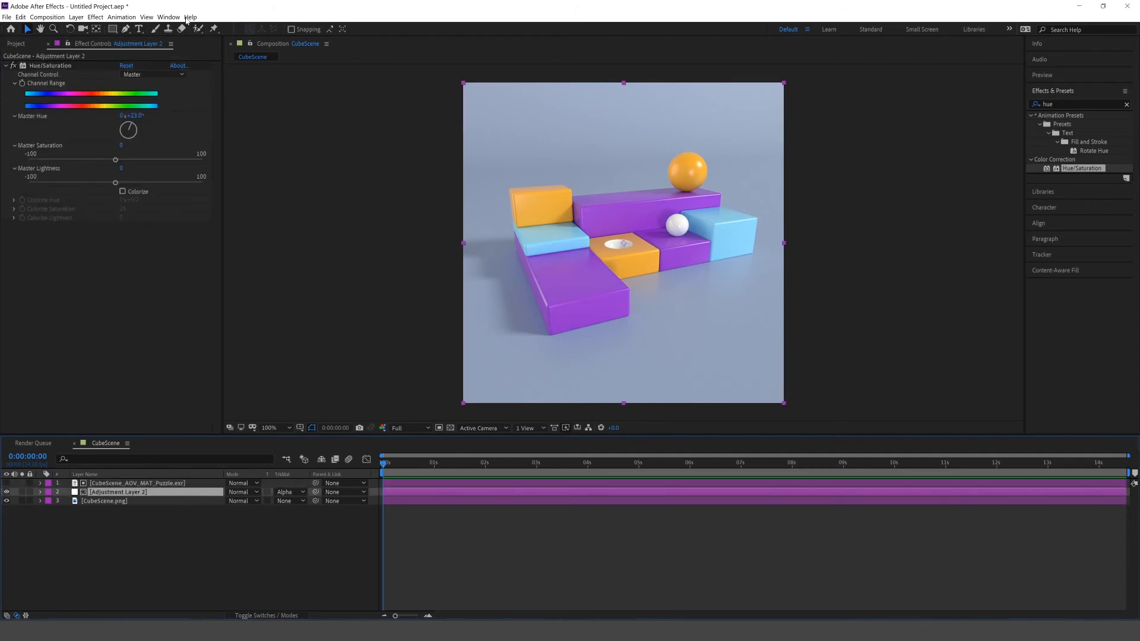